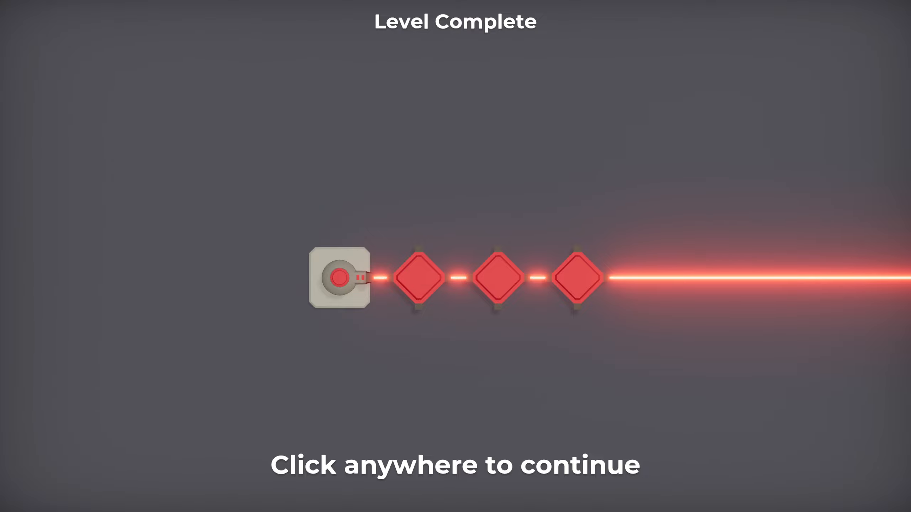
Dismiss the red-beam Level Complete screen to load Level 2 with two emitters
{"action": "left_click", "coordinate": [456, 256]}
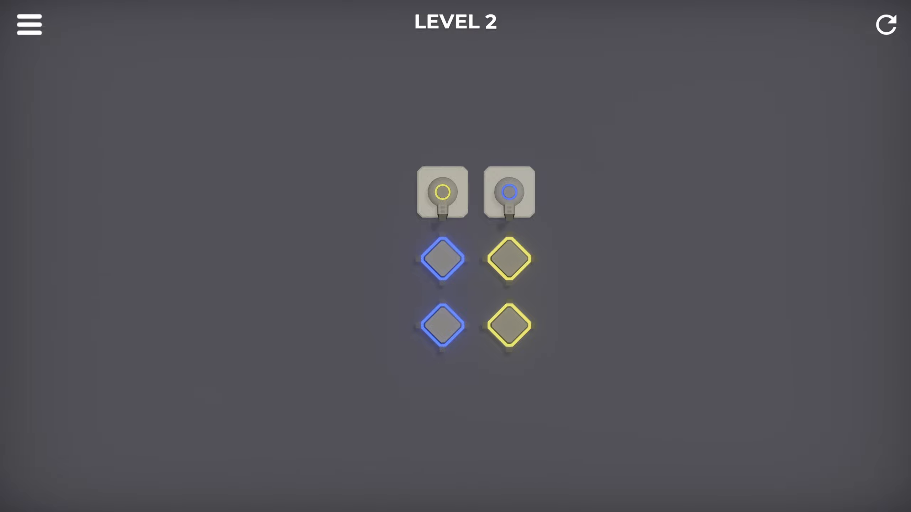
Test the yellow and blue beams, then swap the two emitters' slots
{"action": "left_click", "coordinate": [442, 192]}
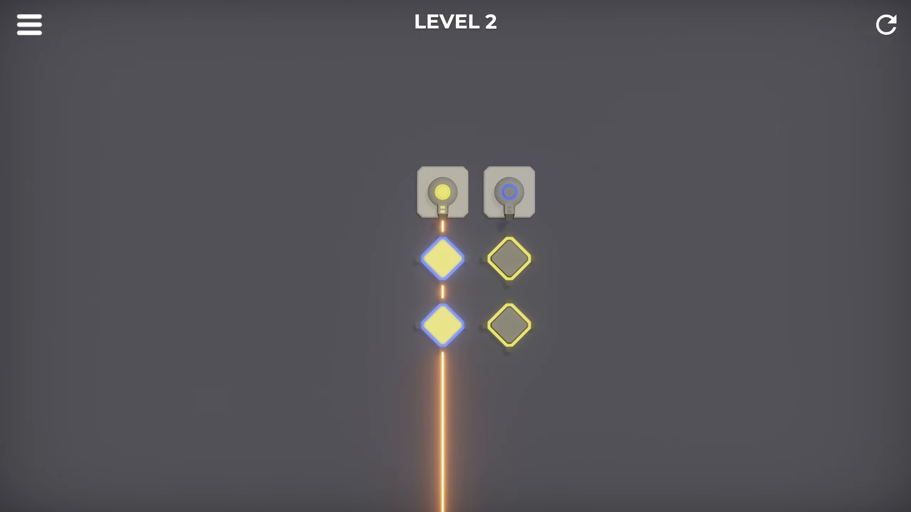
{"action": "left_click", "coordinate": [509, 192]}
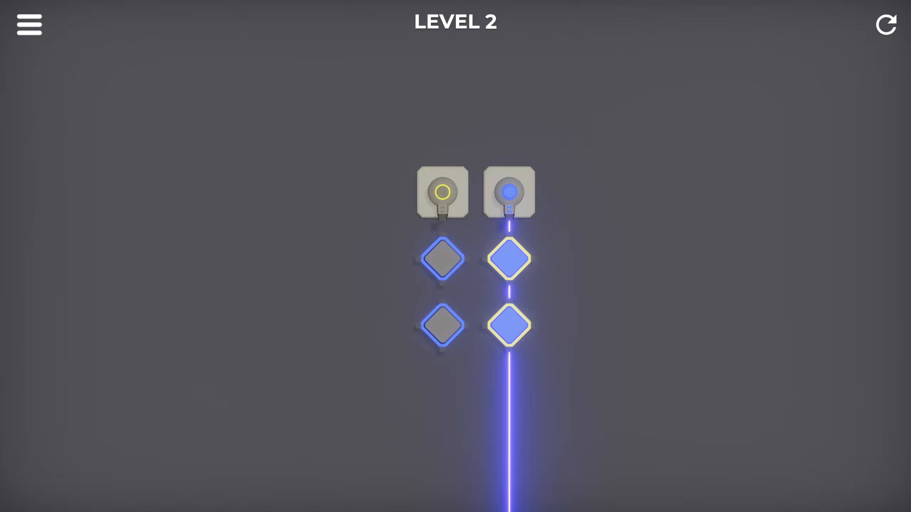
{"action": "left_click", "coordinate": [441, 192]}
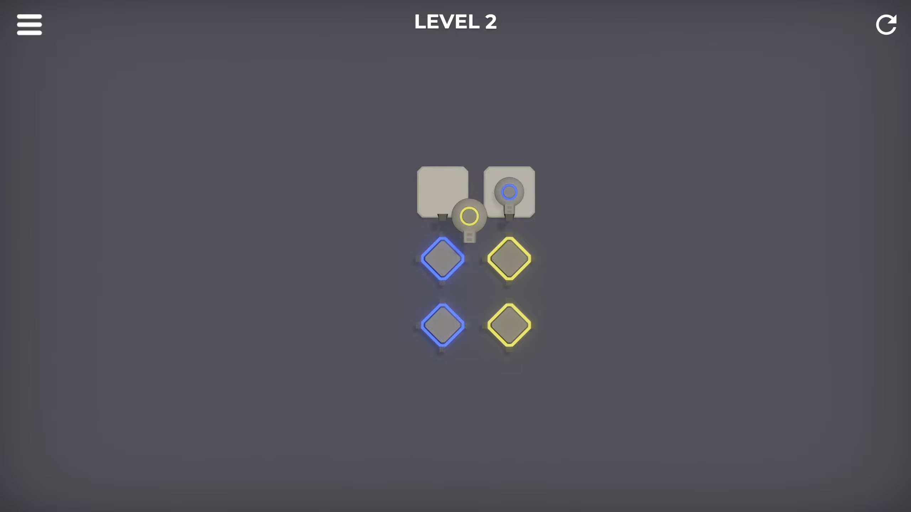
{"action": "left_click_drag", "start_coordinate": [467, 217], "coordinate": [441, 192]}
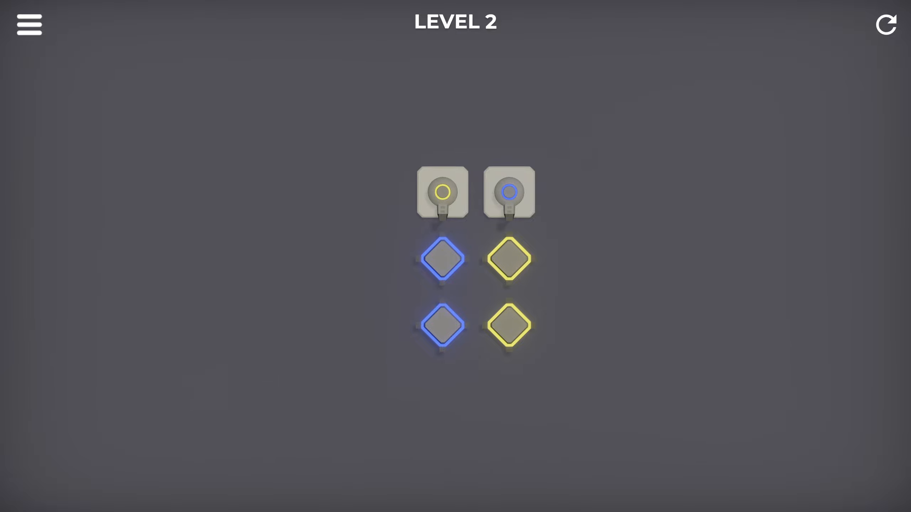
{"action": "left_click_drag", "start_coordinate": [441, 192], "coordinate": [509, 209]}
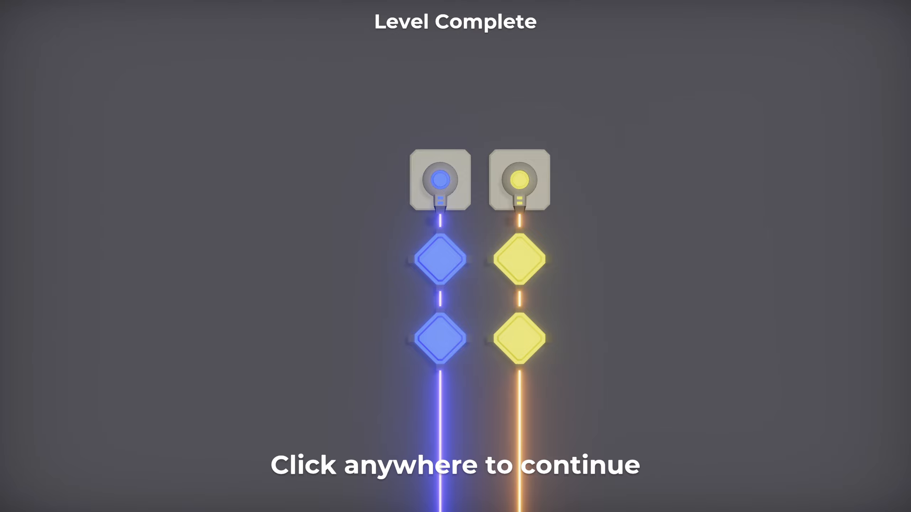
Advance to Level 3, place the yellow emitter in the lower-left slot, and continue
{"action": "left_click", "coordinate": [455, 257]}
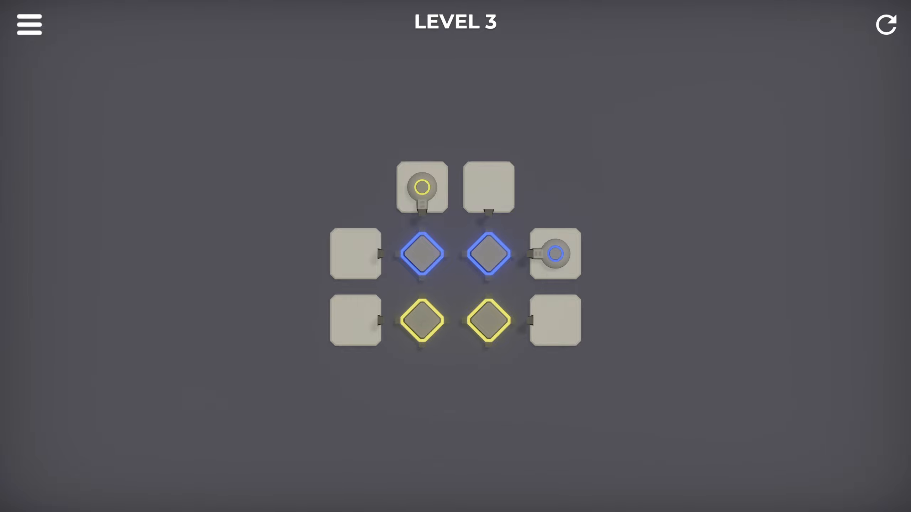
{"action": "left_click_drag", "start_coordinate": [422, 187], "coordinate": [355, 321]}
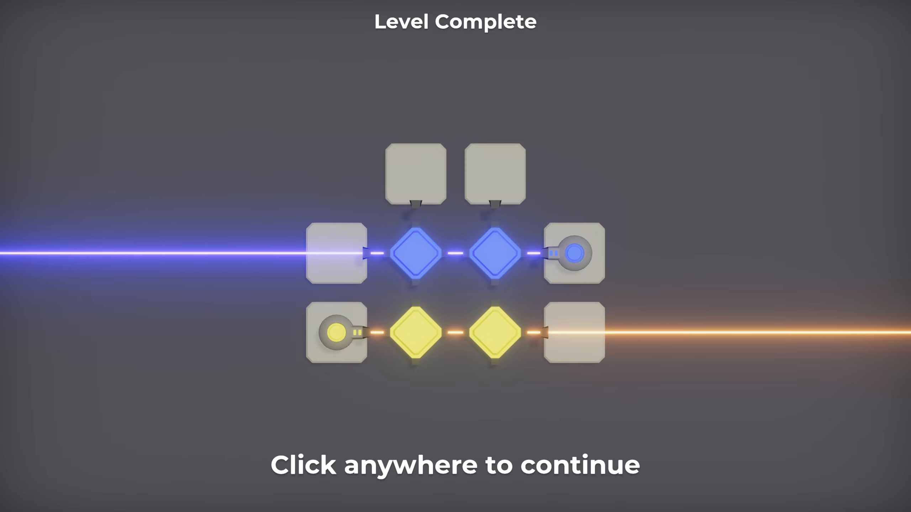
{"action": "left_click", "coordinate": [455, 256]}
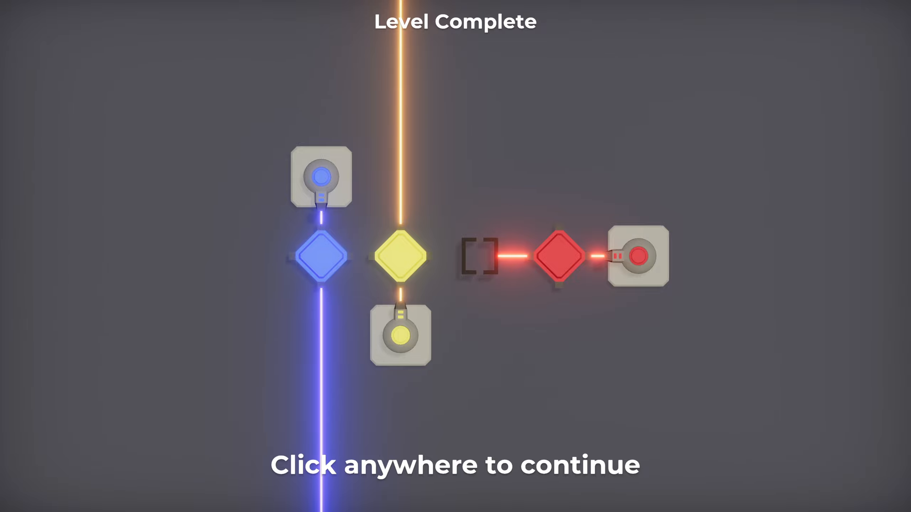
Continue past the green-mix and purple-mix levels' Level Complete screens
{"action": "left_click", "coordinate": [455, 256]}
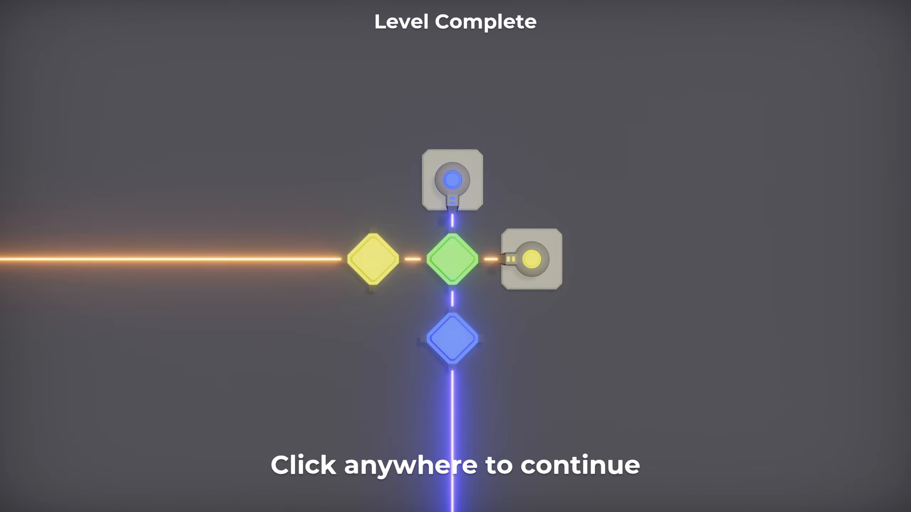
{"action": "left_click", "coordinate": [456, 256]}
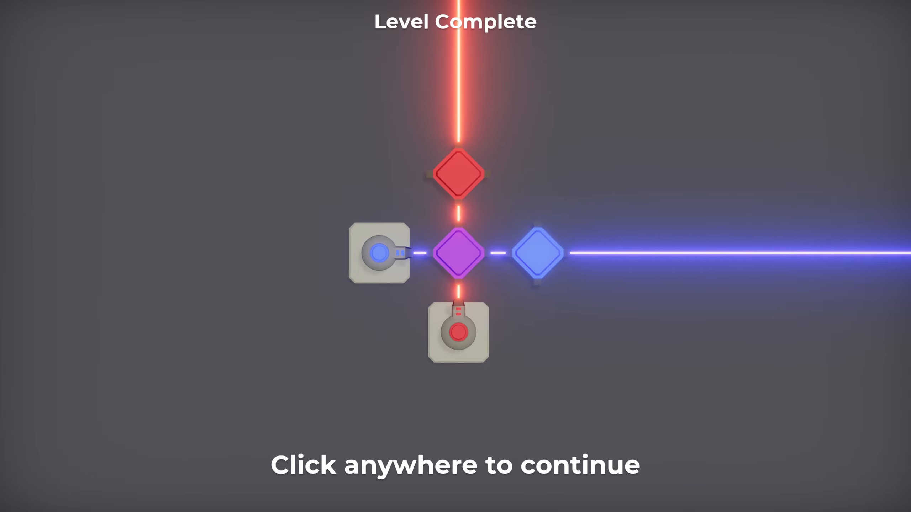
Advance through the red-green, orange-mix and blue-yellow-purple levels' completion screens
{"action": "left_click", "coordinate": [455, 254]}
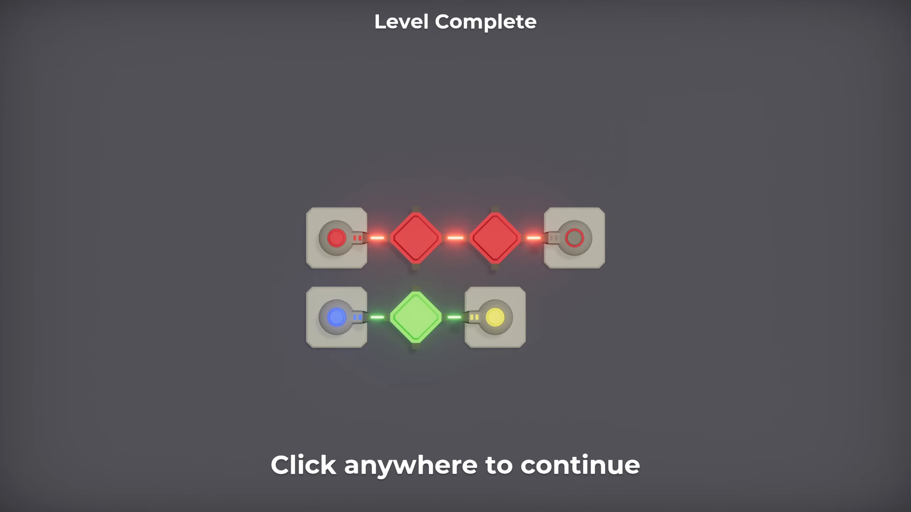
{"action": "left_click", "coordinate": [456, 256]}
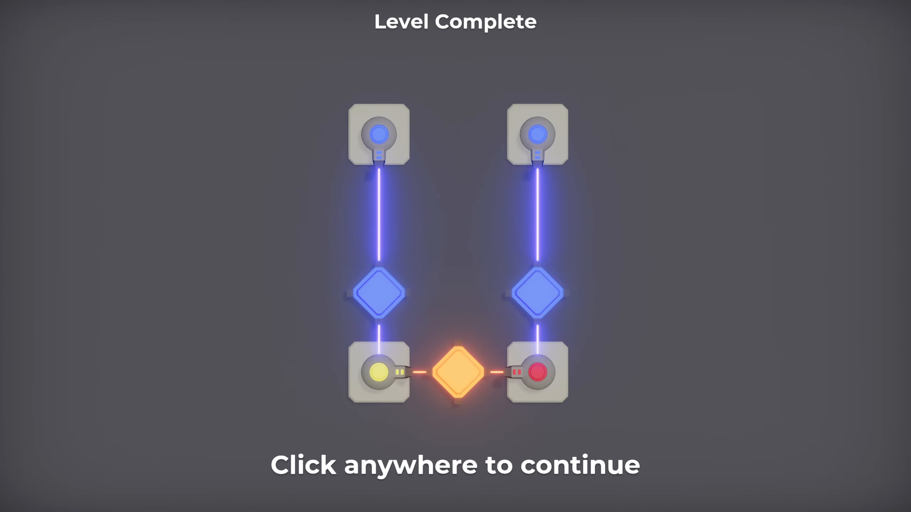
{"action": "left_click", "coordinate": [455, 255]}
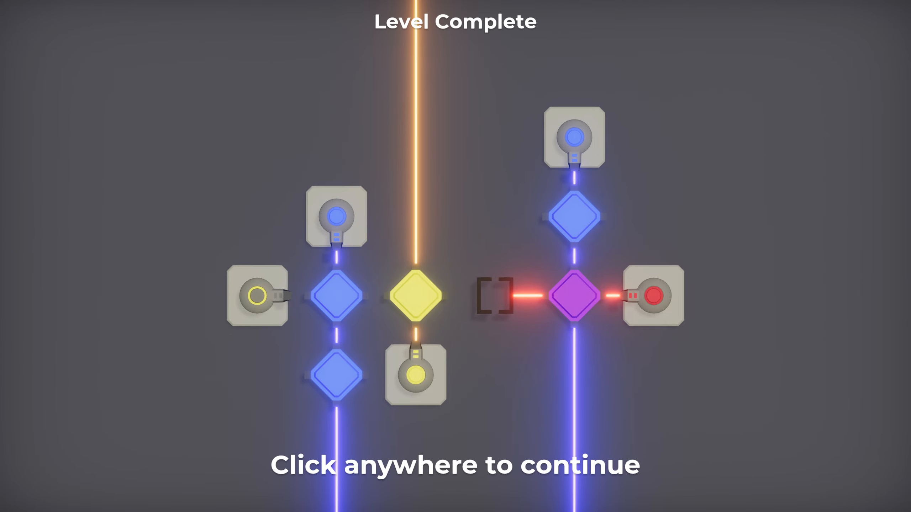
Open Level 12 and rearrange the emitters to light orange, green and purple diamonds
{"action": "left_click", "coordinate": [455, 256]}
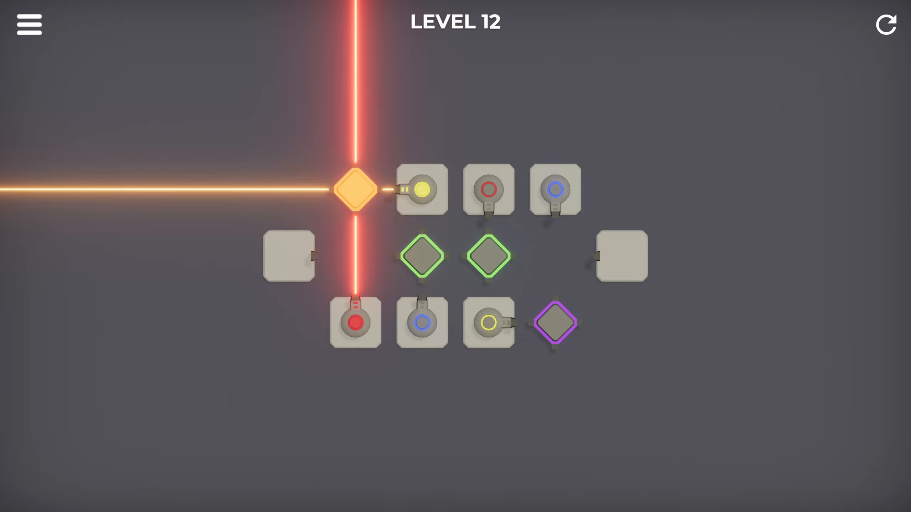
{"action": "left_click_drag", "start_coordinate": [488, 323], "coordinate": [288, 257]}
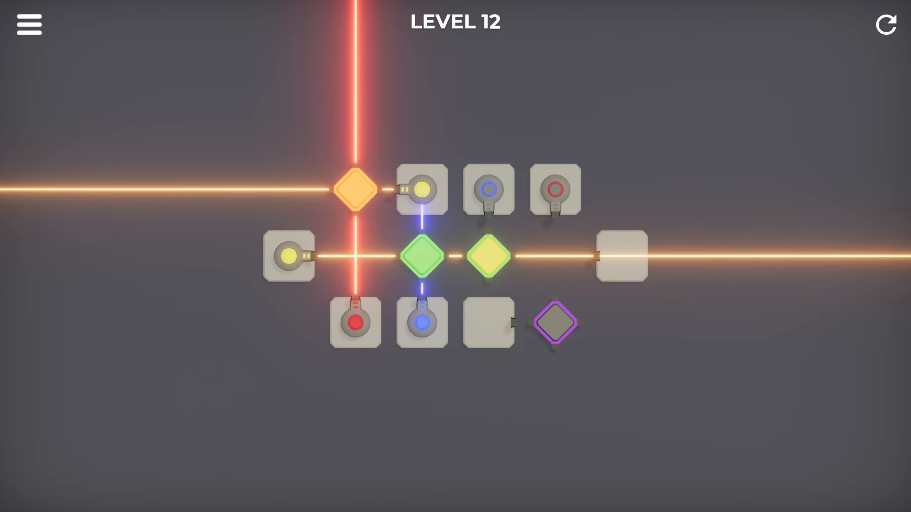
{"action": "left_click", "coordinate": [489, 255]}
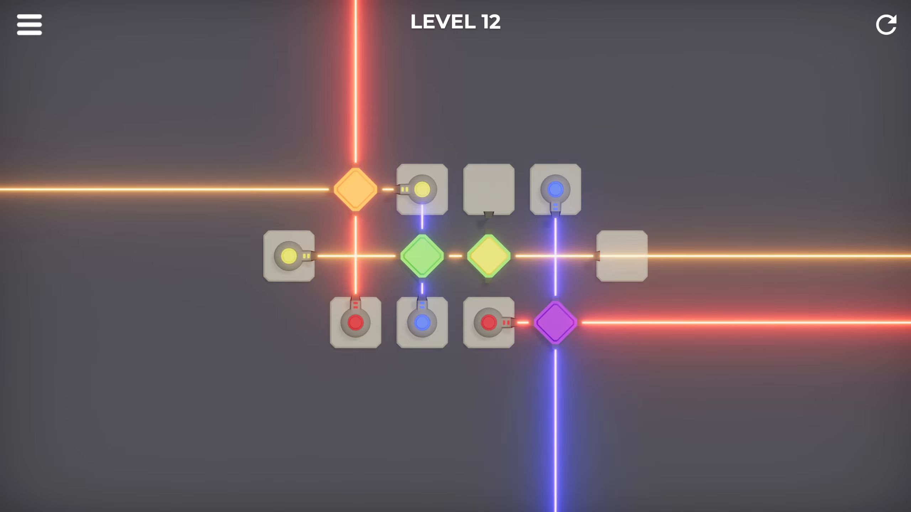
{"action": "left_click_drag", "start_coordinate": [422, 324], "coordinate": [490, 323]}
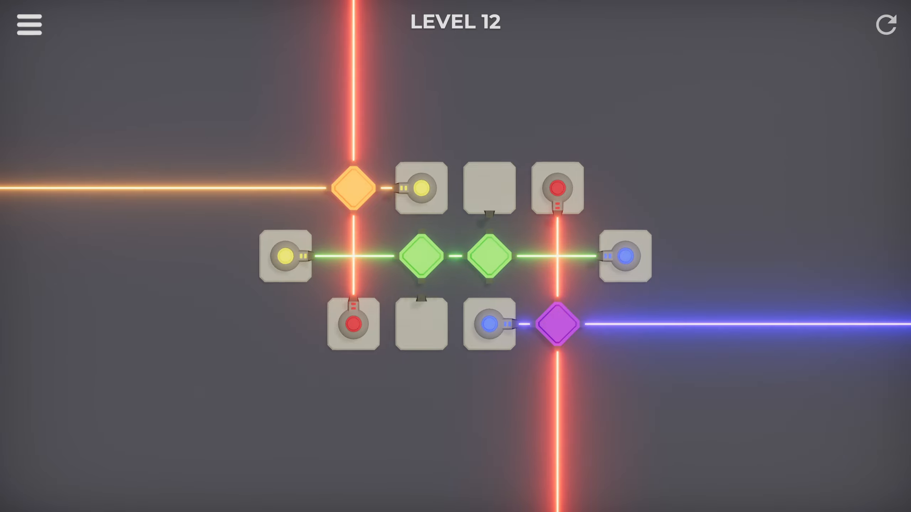
{"action": "left_click", "coordinate": [492, 336]}
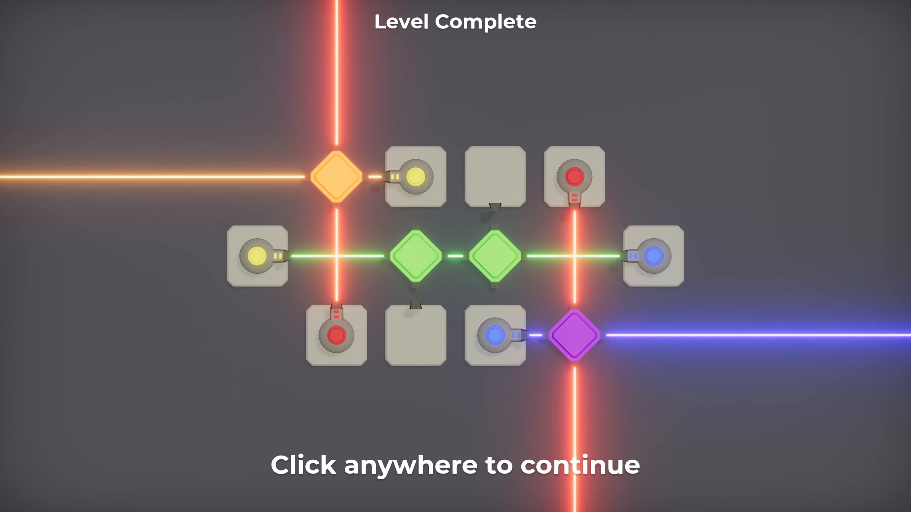
Open Level 13 and fire the red, blue and yellow beams into their diamonds
{"action": "left_click", "coordinate": [455, 256]}
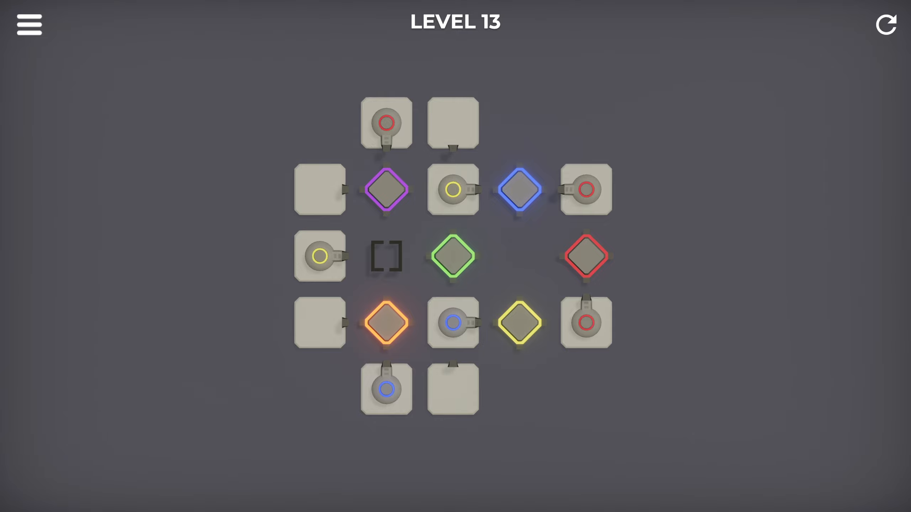
{"action": "left_click", "coordinate": [386, 122]}
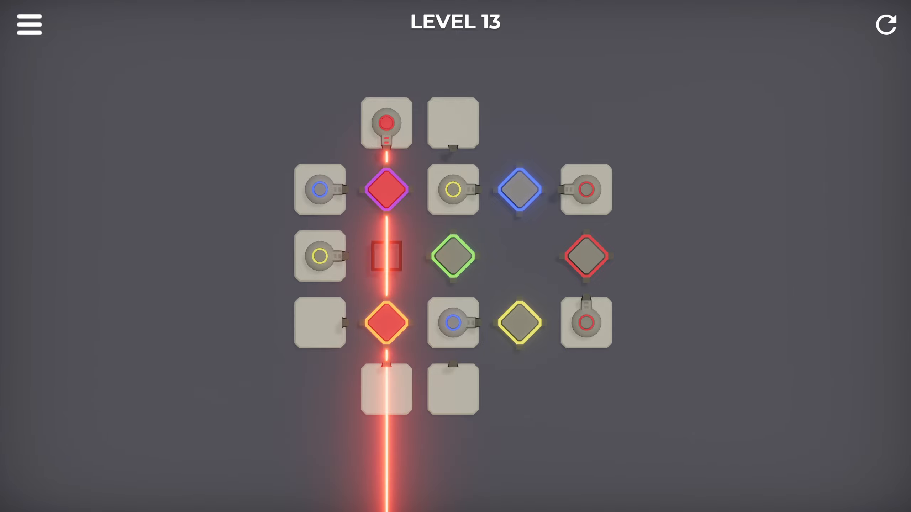
{"action": "left_click", "coordinate": [386, 190]}
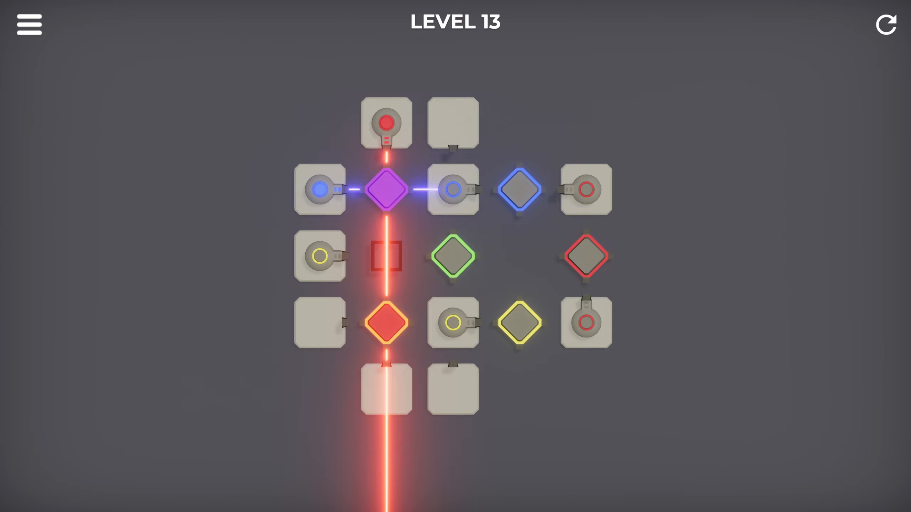
{"action": "left_click", "coordinate": [520, 191]}
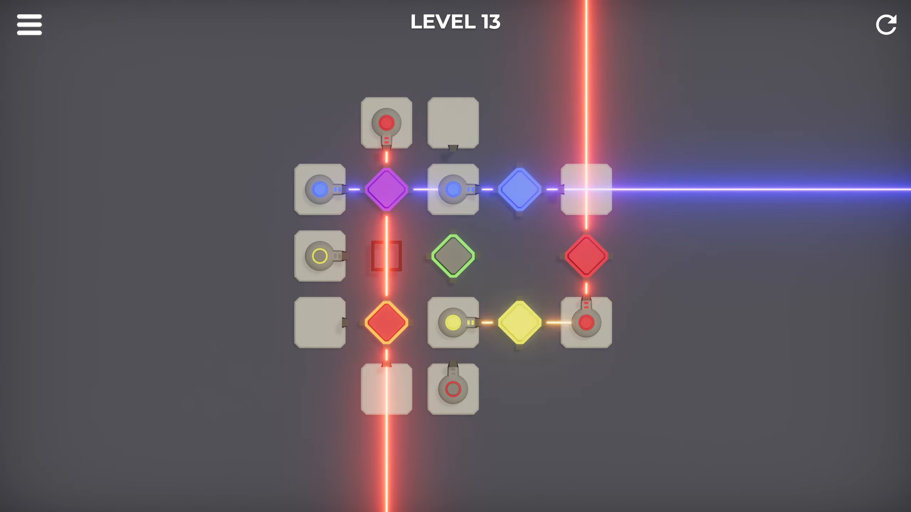
Send yellow beams into the green and orange diamonds to finish Level 13
{"action": "left_click", "coordinate": [320, 256]}
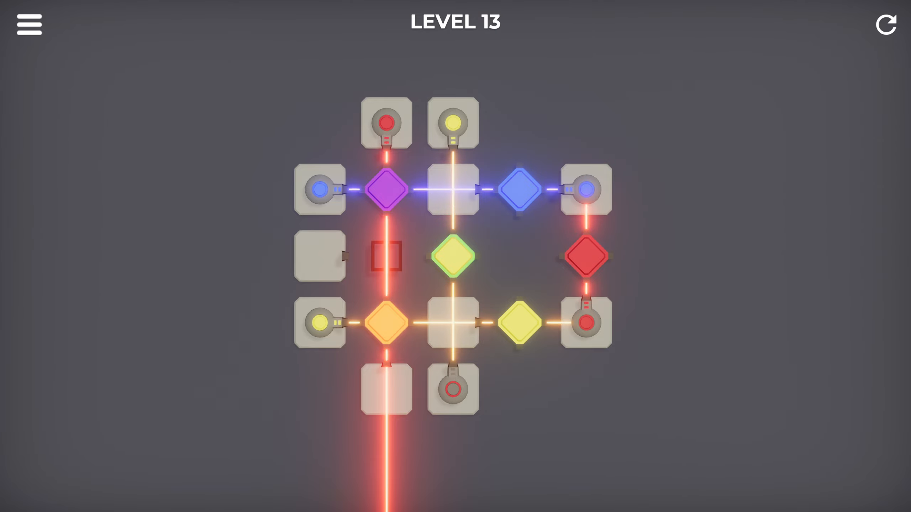
{"action": "left_click", "coordinate": [453, 255]}
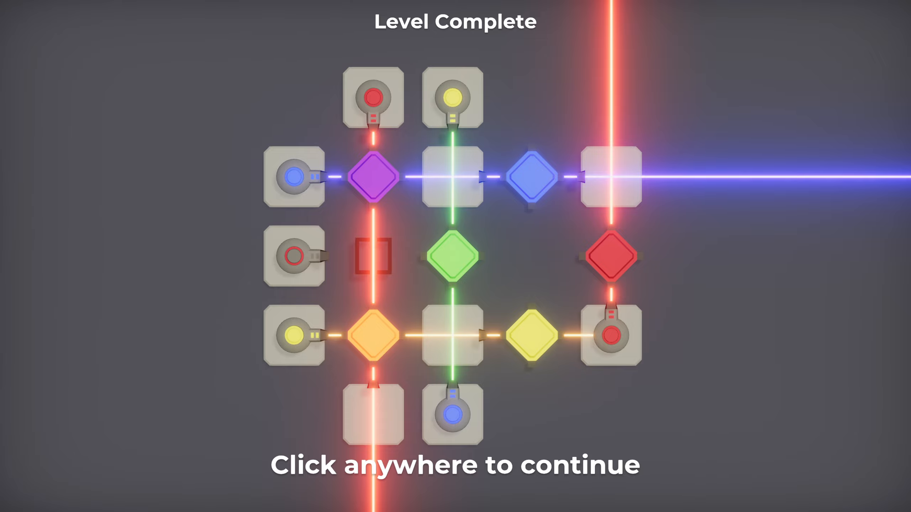
Continue past Level 13 and the blue-yellow green-mix level completion screens
{"action": "left_click", "coordinate": [455, 257]}
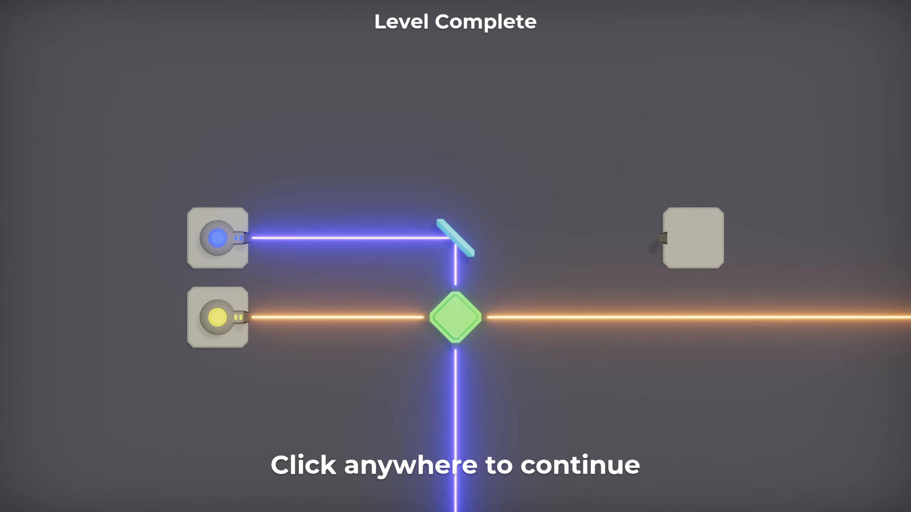
{"action": "left_click", "coordinate": [456, 257]}
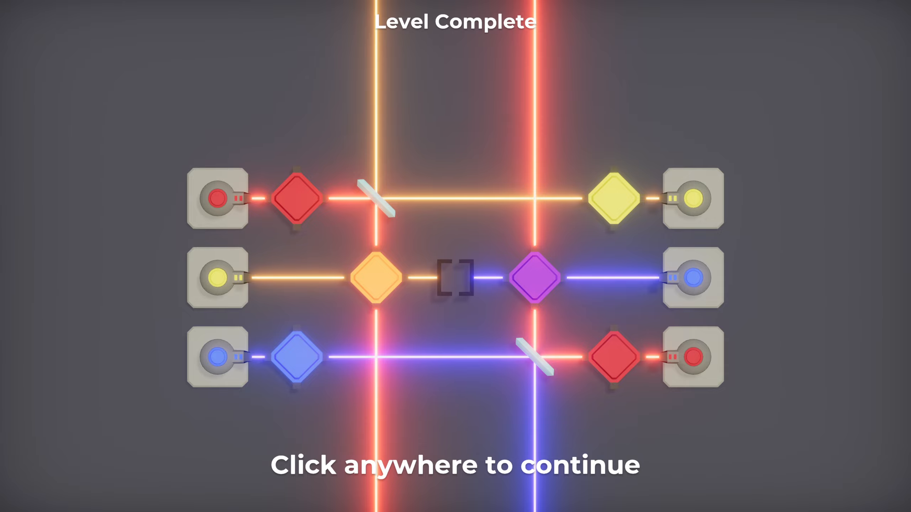
Open Level 16, move blue and red emitters to the bottom row, and fire them
{"action": "left_click", "coordinate": [455, 256]}
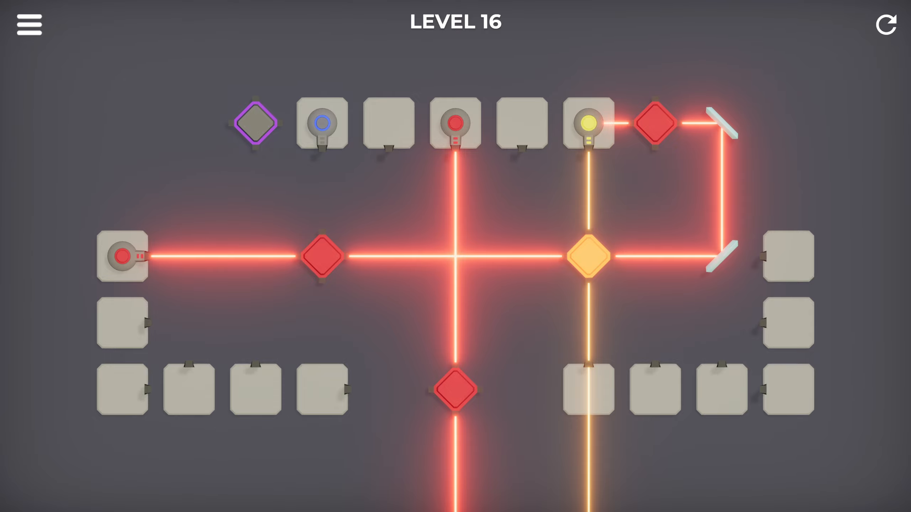
{"action": "left_click_drag", "start_coordinate": [321, 124], "coordinate": [321, 389]}
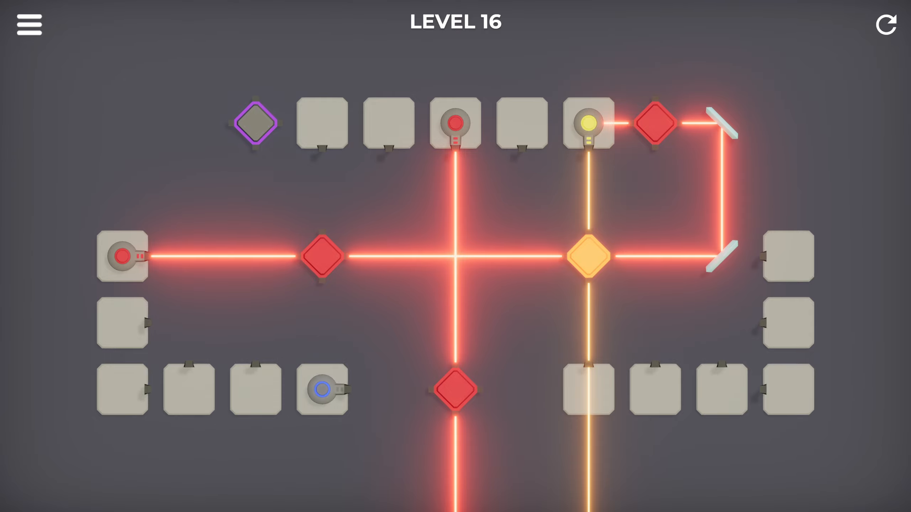
{"action": "left_click_drag", "start_coordinate": [588, 123], "coordinate": [605, 337]}
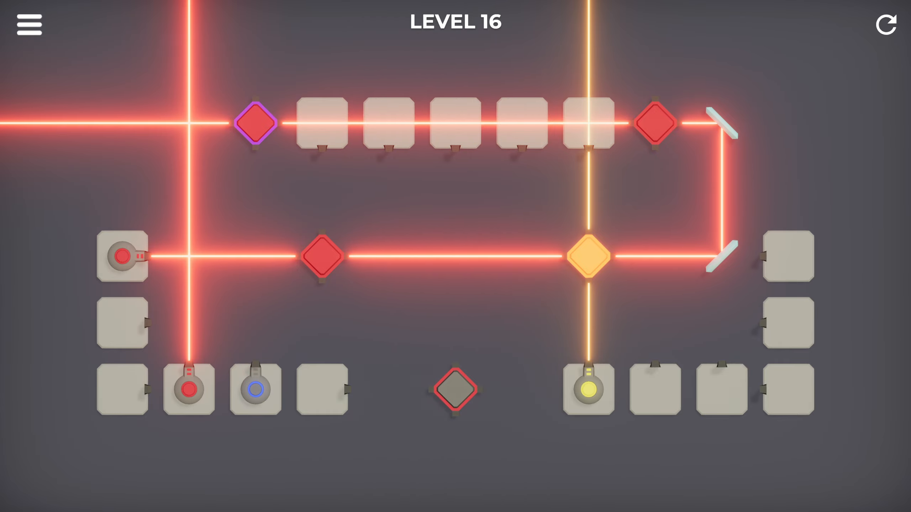
{"action": "left_click", "coordinate": [254, 390]}
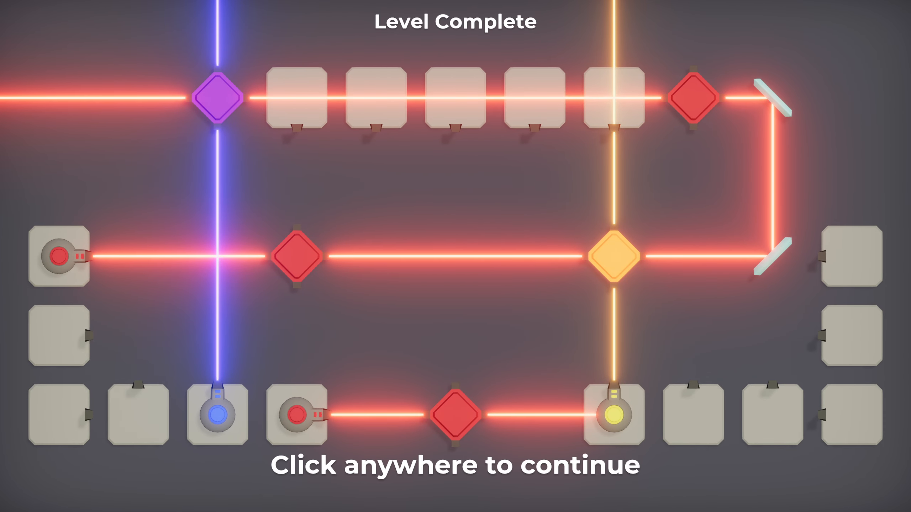
Advance to Level 18 and place the last emitters so all its diamonds light
{"action": "left_click", "coordinate": [456, 256]}
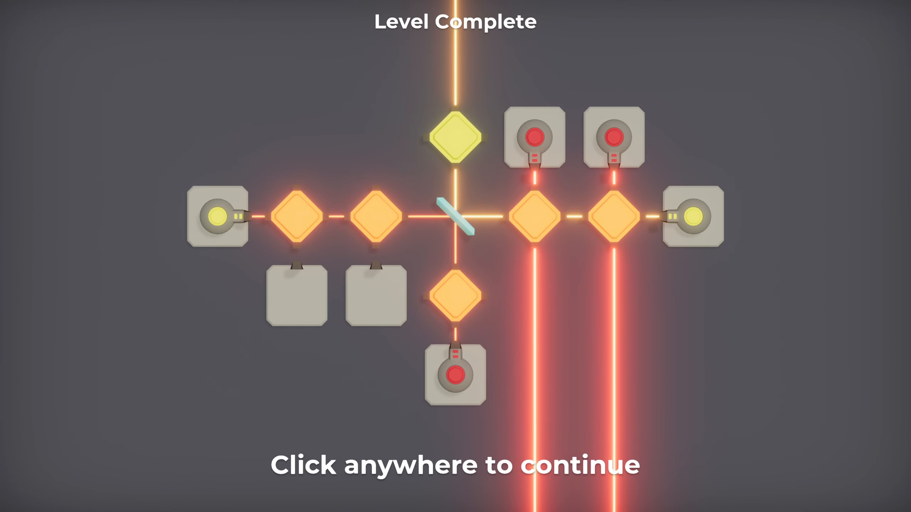
{"action": "left_click", "coordinate": [455, 256]}
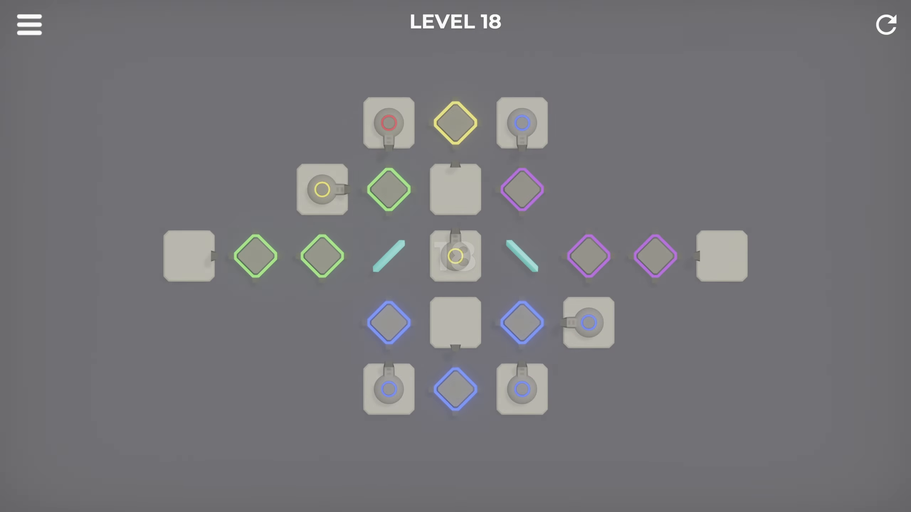
{"action": "left_click", "coordinate": [454, 256]}
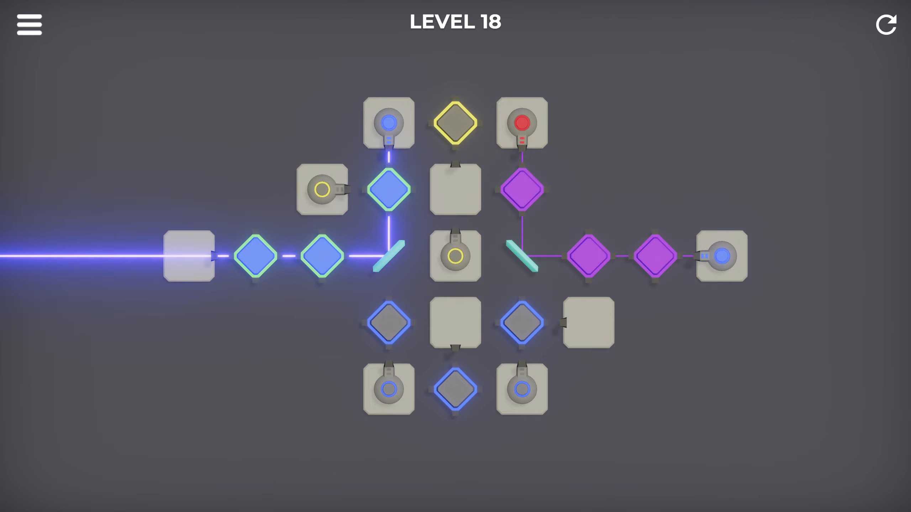
{"action": "left_click", "coordinate": [521, 256]}
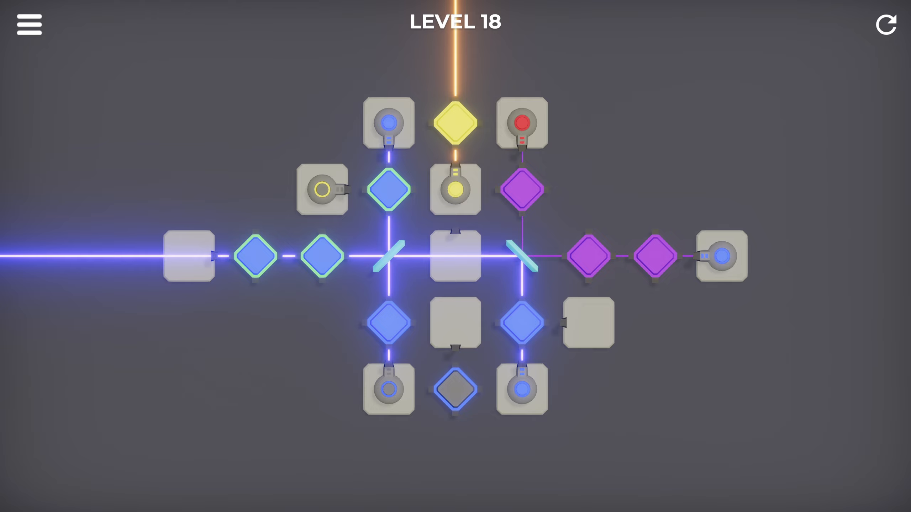
{"action": "left_click", "coordinate": [390, 190]}
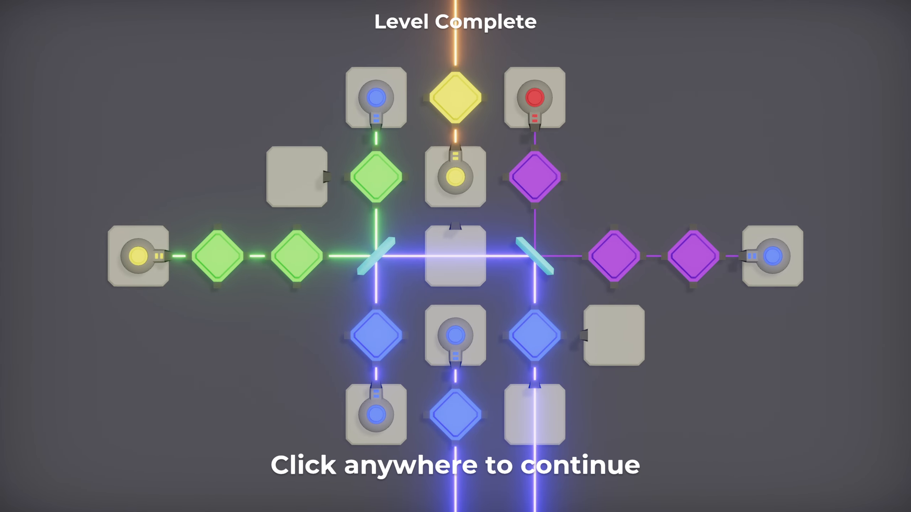
Continue past the Level 18 completion screen onto the three-emitter pink-diamond level
{"action": "left_click", "coordinate": [456, 256]}
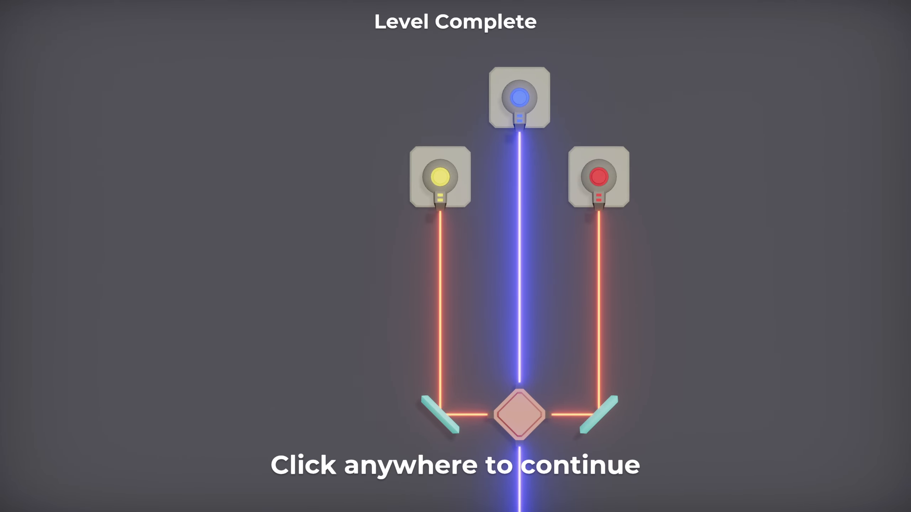
Continue to Level 20 and move the yellow emitter beside the bottom blue one
{"action": "left_click", "coordinate": [455, 256]}
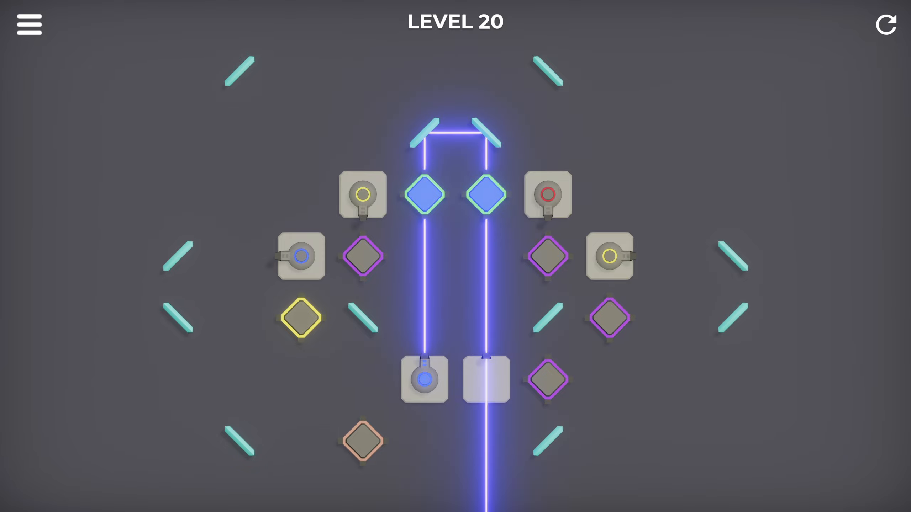
{"action": "left_click_drag", "start_coordinate": [608, 257], "coordinate": [485, 380]}
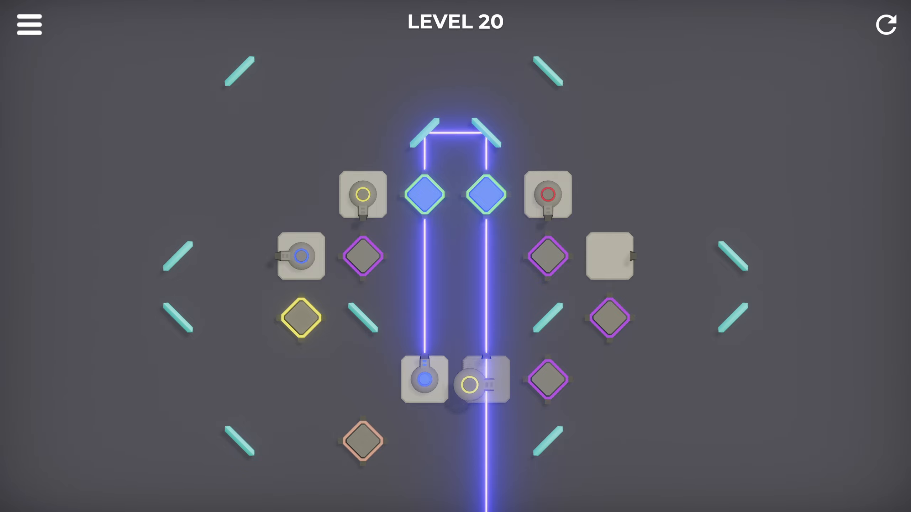
{"action": "left_click", "coordinate": [483, 380]}
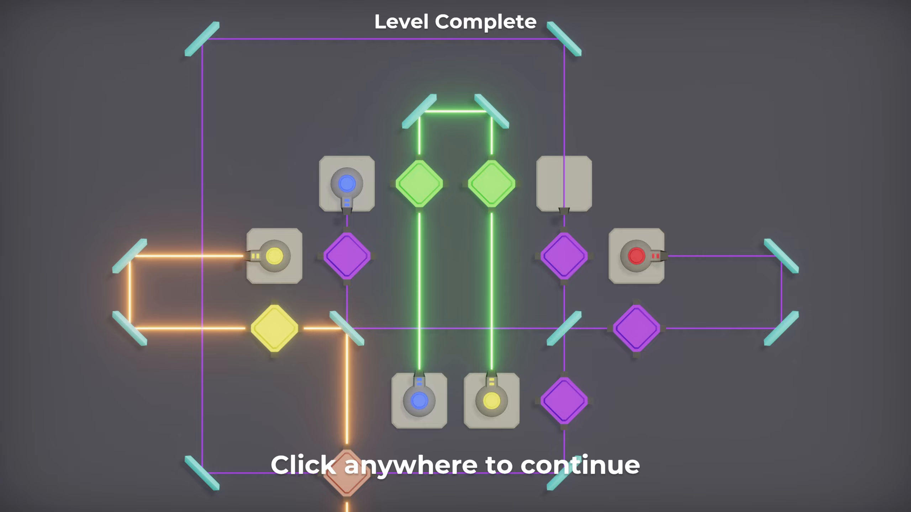
Continue to Level 21 and begin moving an emitter to solve it
{"action": "left_click", "coordinate": [456, 256]}
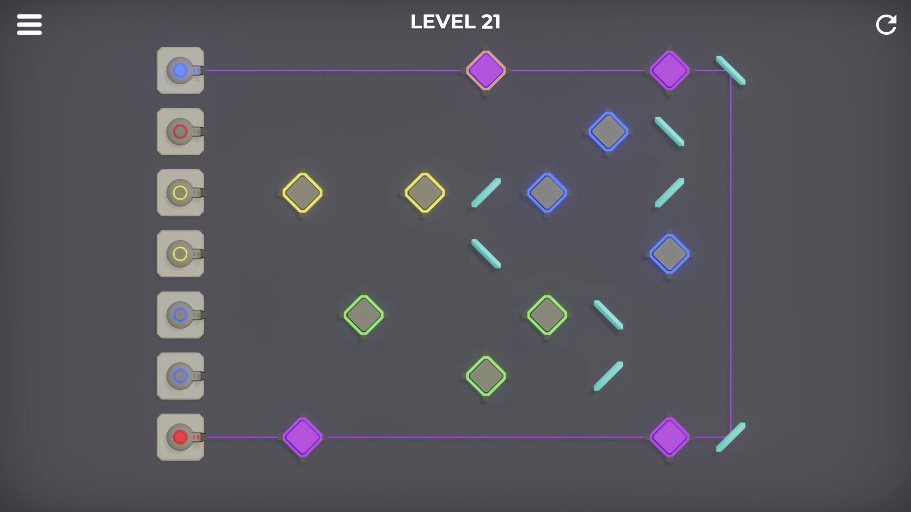
{"action": "left_click", "coordinate": [179, 193]}
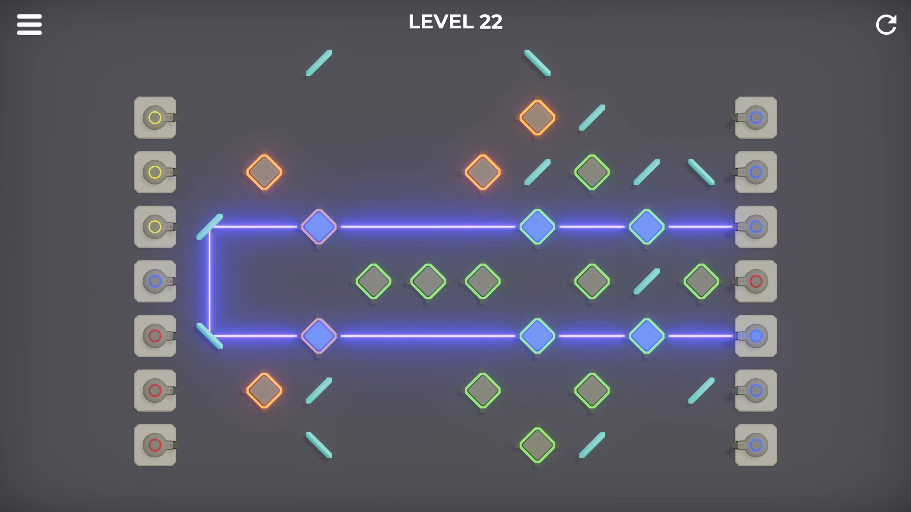
Drag a Level 22 emitter rightward into a new slot
{"action": "left_click_drag", "start_coordinate": [154, 172], "coordinate": [226, 185]}
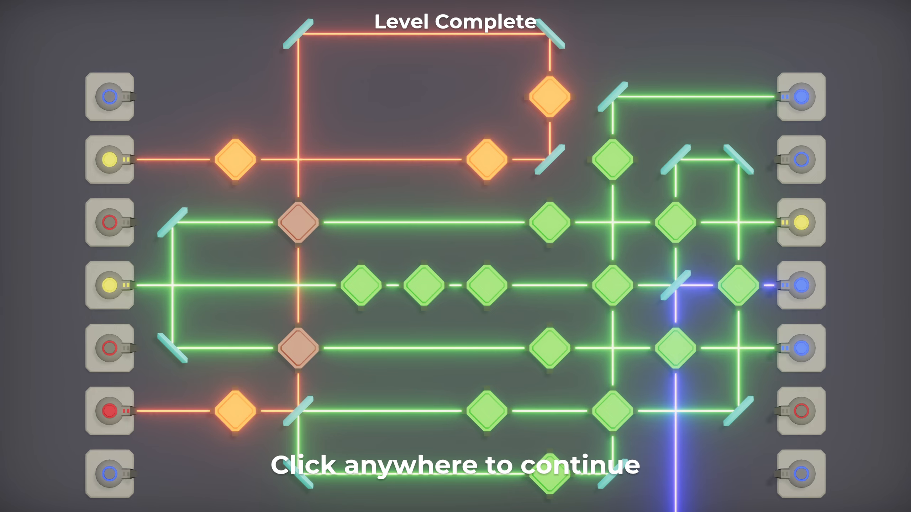
Continue past the Level 22 completion screen onto Level 23
{"action": "left_click", "coordinate": [455, 256]}
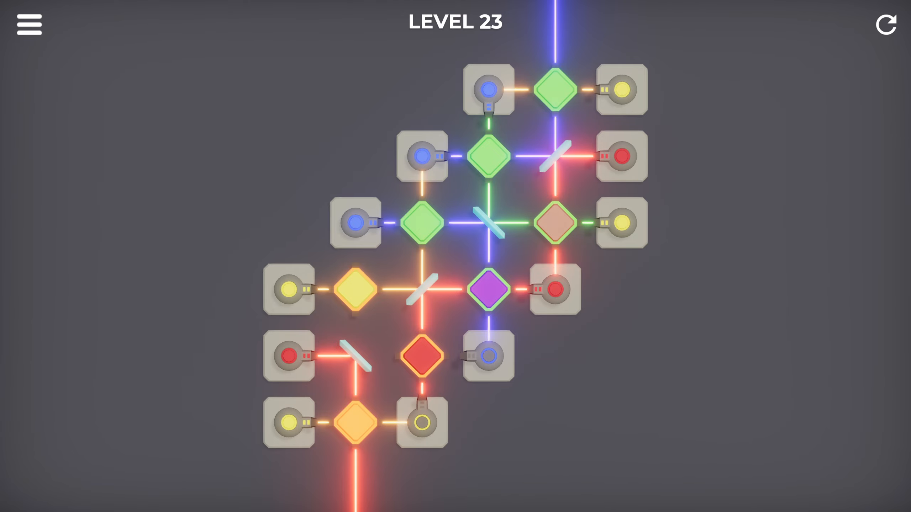
Swap the lower emitter to recolour the bottom diamonds, then continue to Level 24
{"action": "left_click_drag", "start_coordinate": [421, 422], "coordinate": [432, 390]}
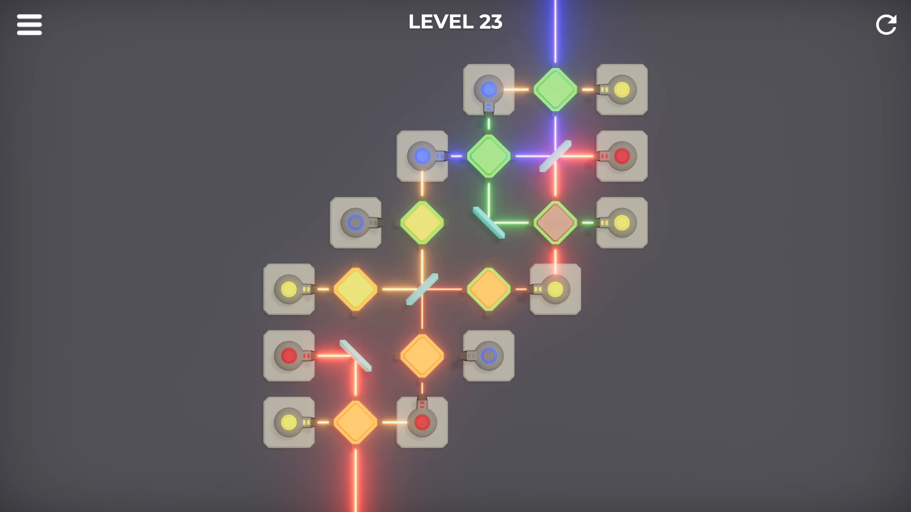
{"action": "left_click", "coordinate": [485, 222]}
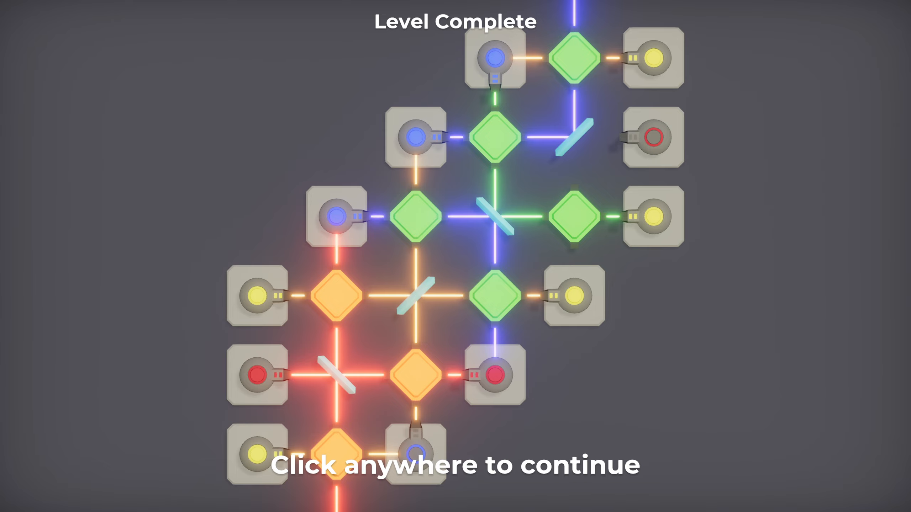
{"action": "left_click", "coordinate": [456, 256]}
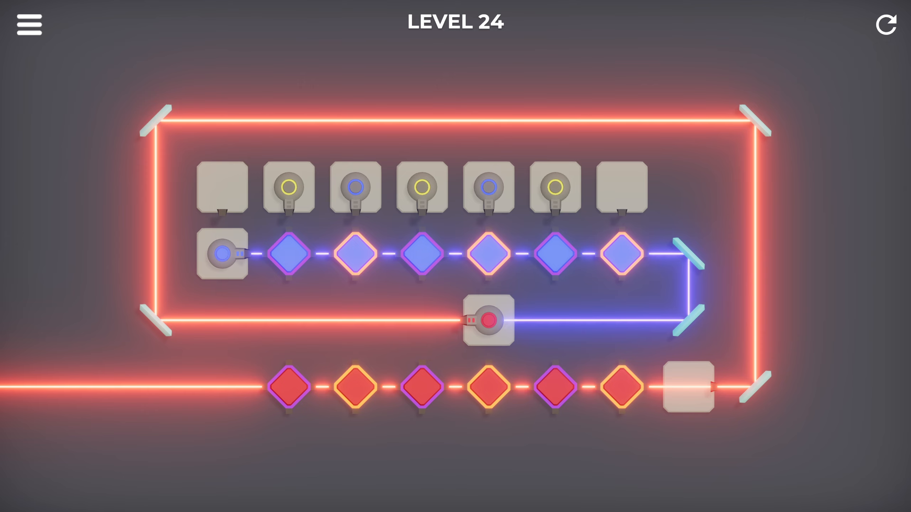
Reposition a Level 24 emitter so a blue beam lights two blue diamonds
{"action": "left_click", "coordinate": [222, 254]}
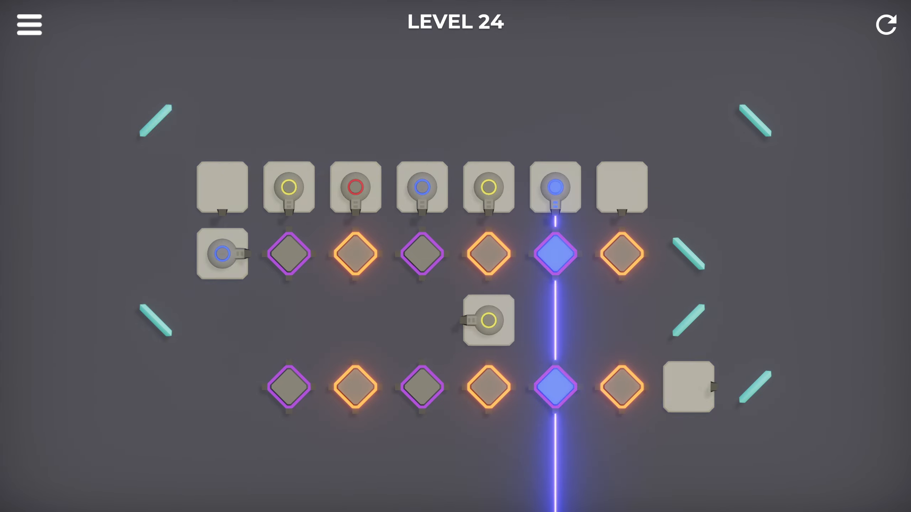
Reassign a top-row emitter so mixed beams light green, yellow, purple, orange and red diamonds
{"action": "left_click", "coordinate": [288, 187]}
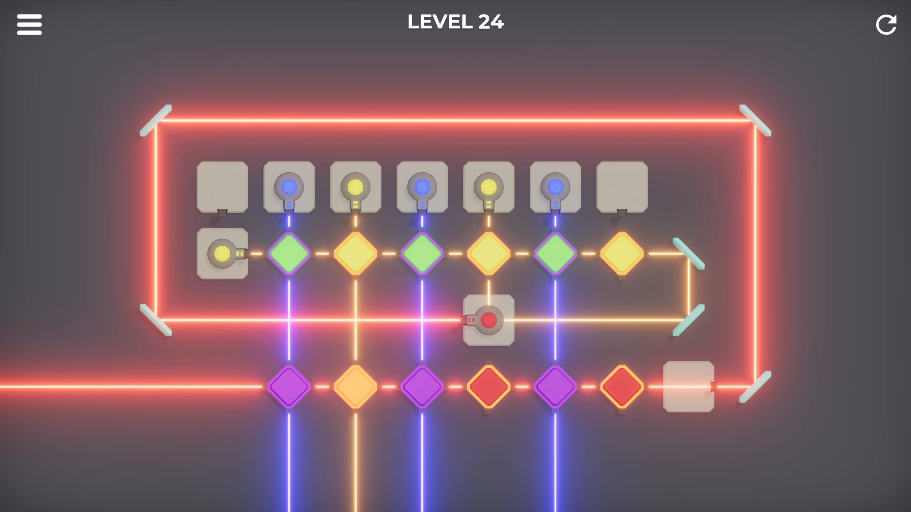
Swap the red and yellow beams, turning top diamonds purple/orange and bottom green/yellow
{"action": "left_click", "coordinate": [488, 320]}
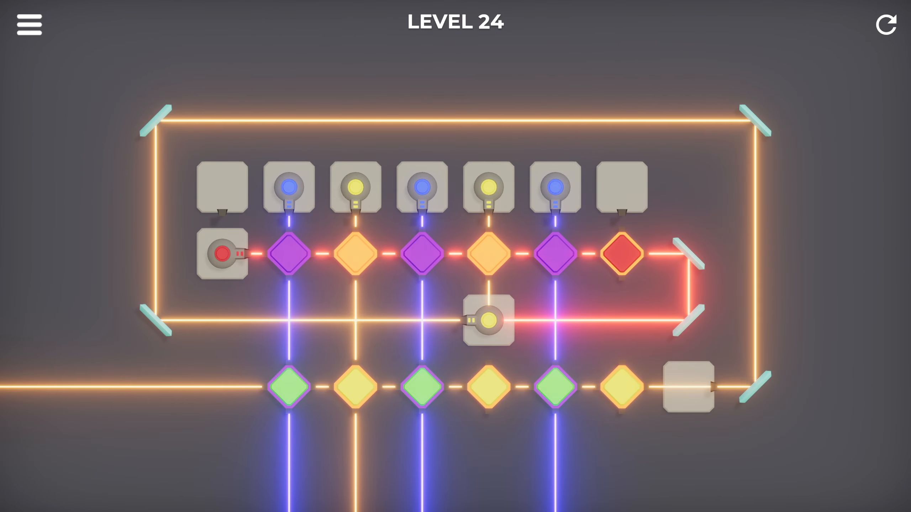